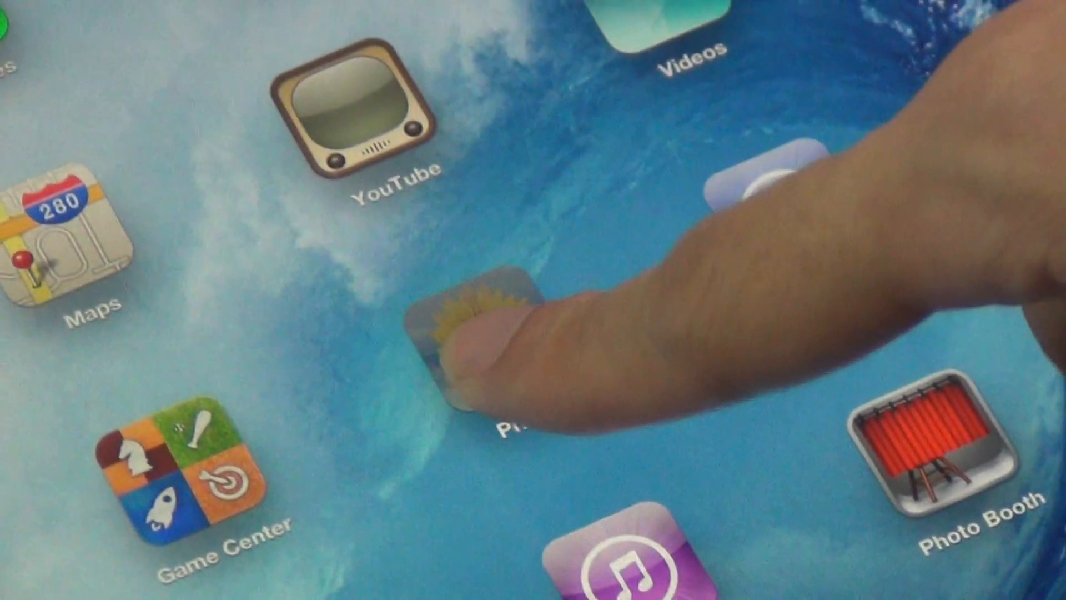
Launch Photos from the home screen to show the phone-screen photo, 11 of 27
left_click(477, 340)
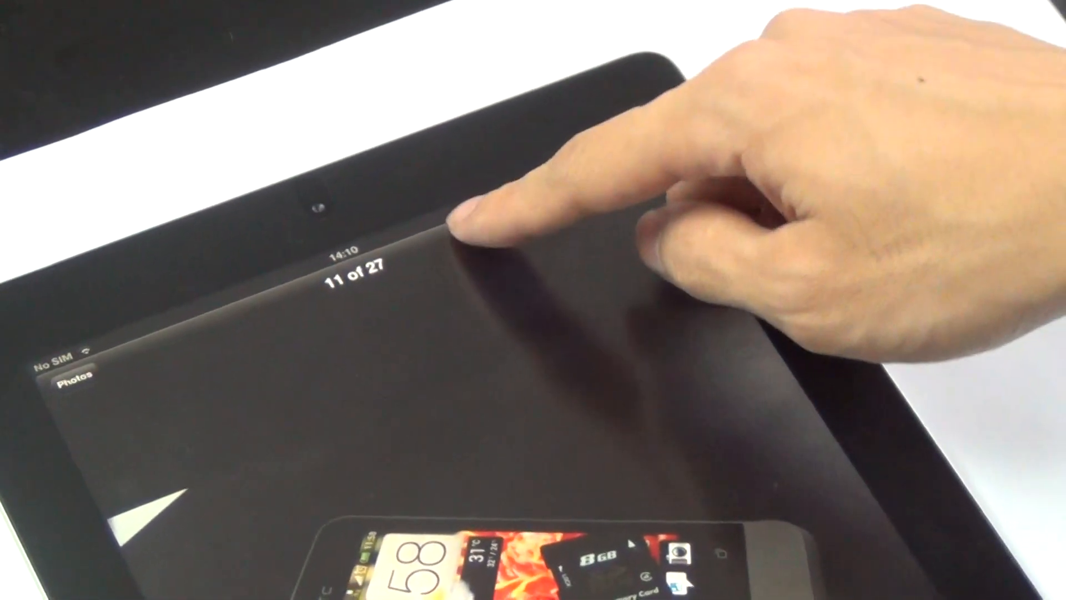
Enter Edit mode on photo 11 to reveal Rotate, Enhance, Red-Eye and Crop
left_click(469, 224)
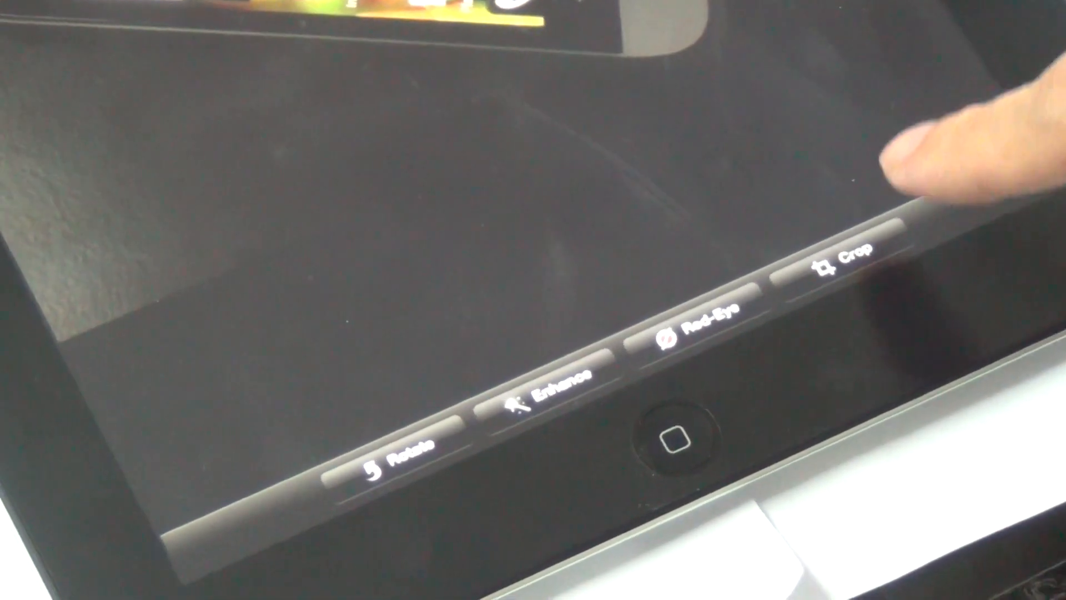
Enter Crop and Straighten and two-finger rotate and resize the crop grid over the photo
left_click(843, 265)
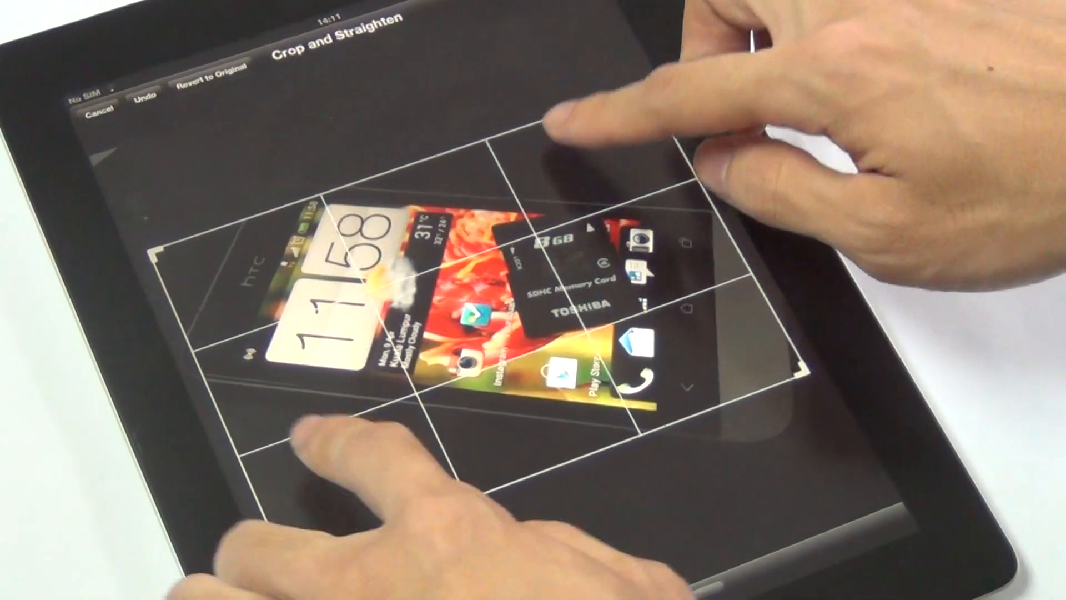
left_click_drag(571, 136, 653, 184)
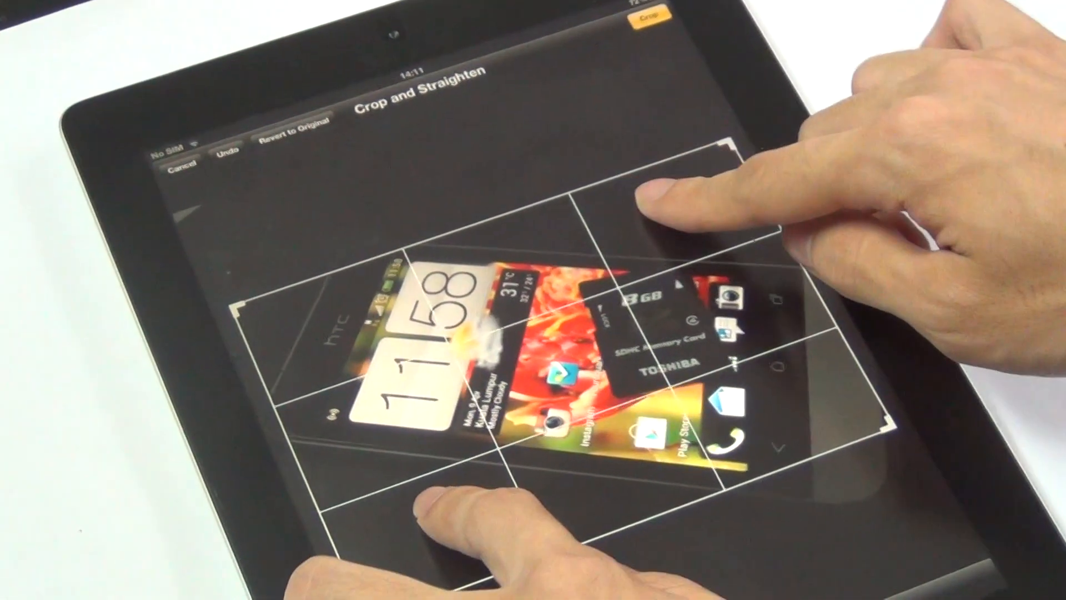